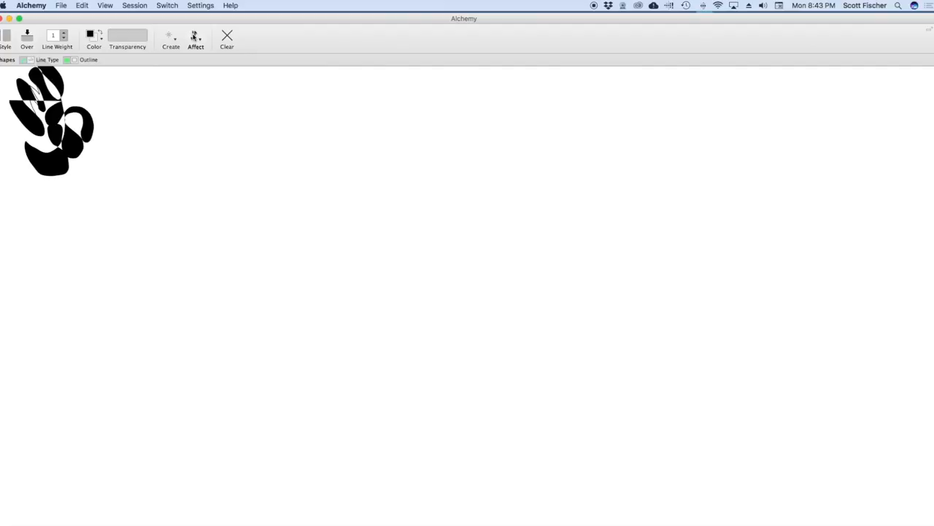
Turn on the Mirror effect from the Affect menu.
click(195, 38)
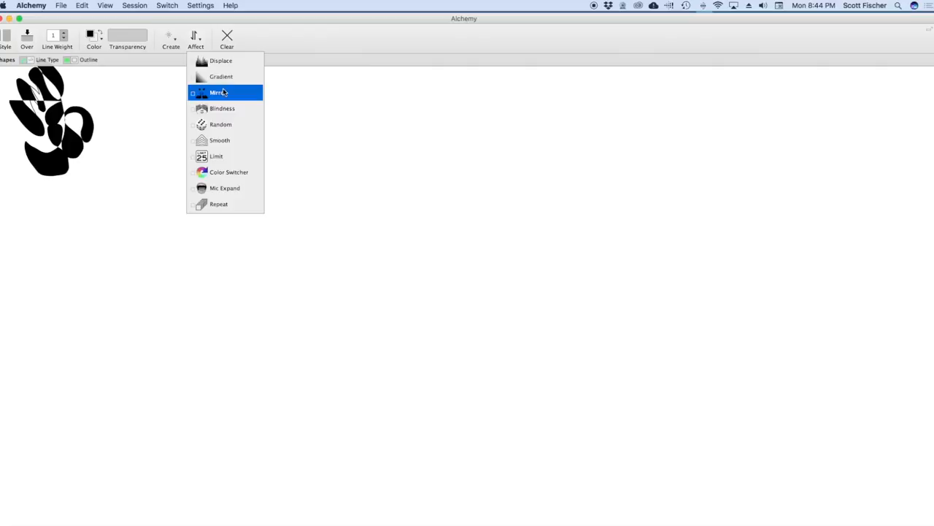
click(218, 92)
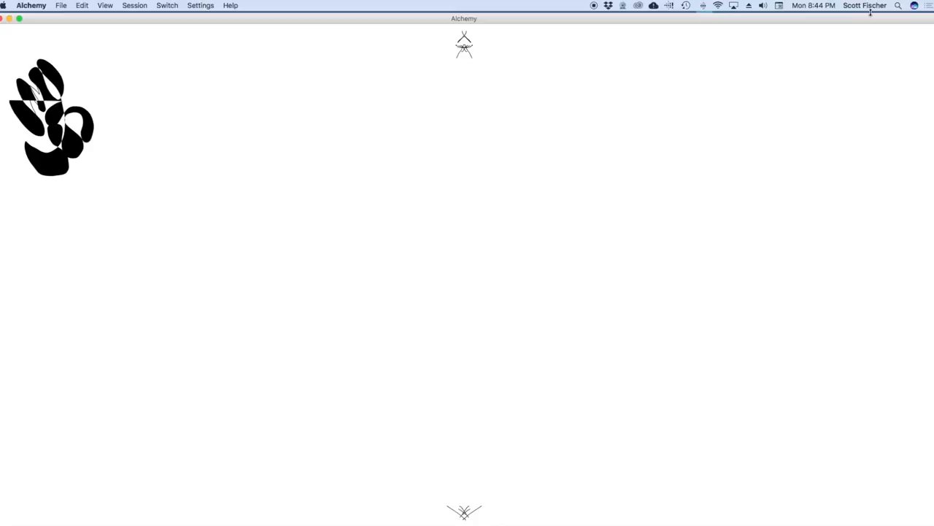
Sketch the mirrored blade outline from the tip down toward the crossguard.
drag(464, 47, 464, 113)
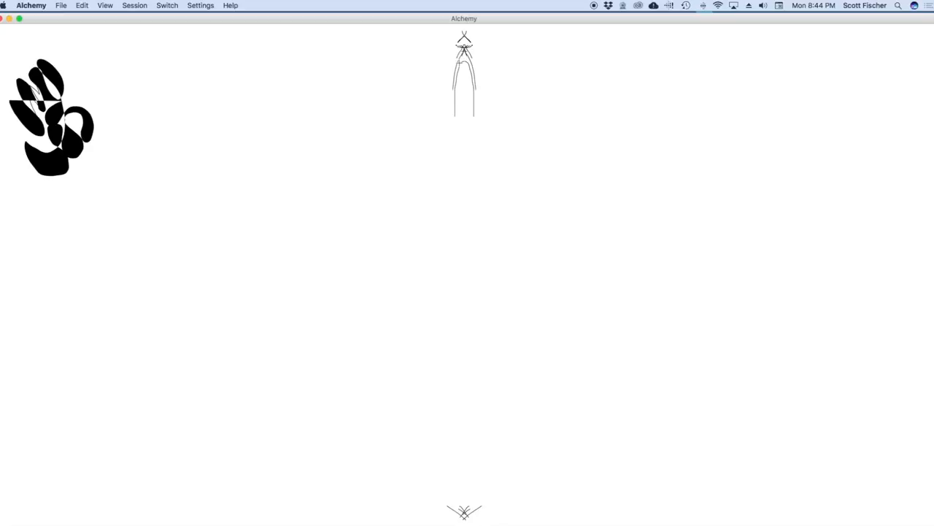
drag(465, 113, 449, 283)
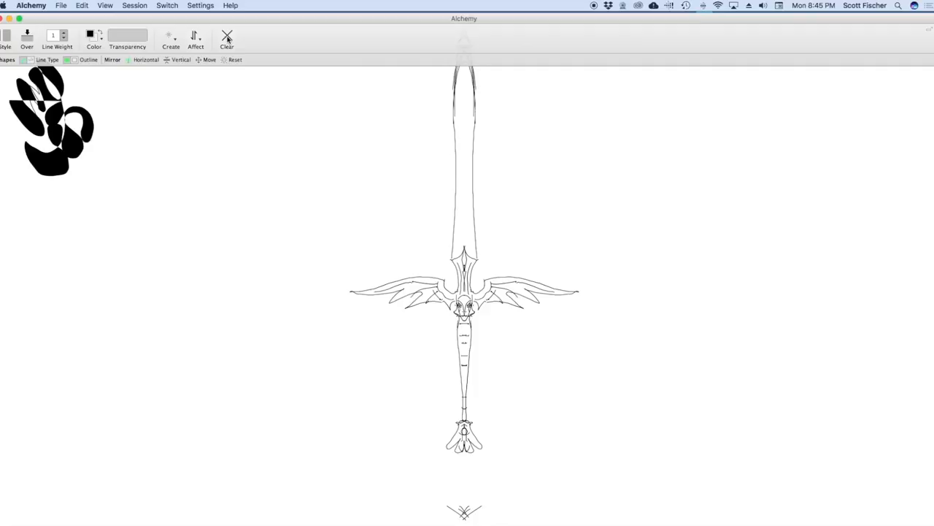
click(227, 38)
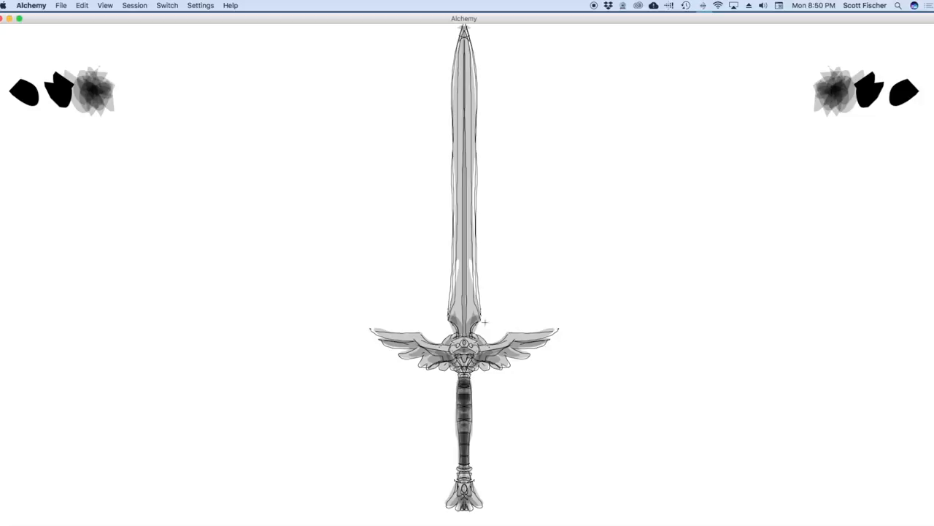
Hide and then restore the drawing toolbar while painting the sword.
click(195, 37)
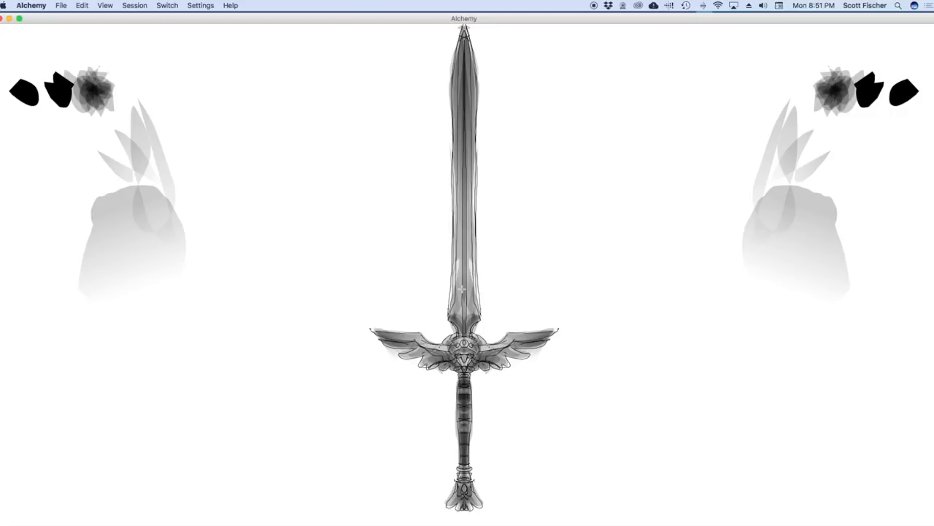
click(196, 38)
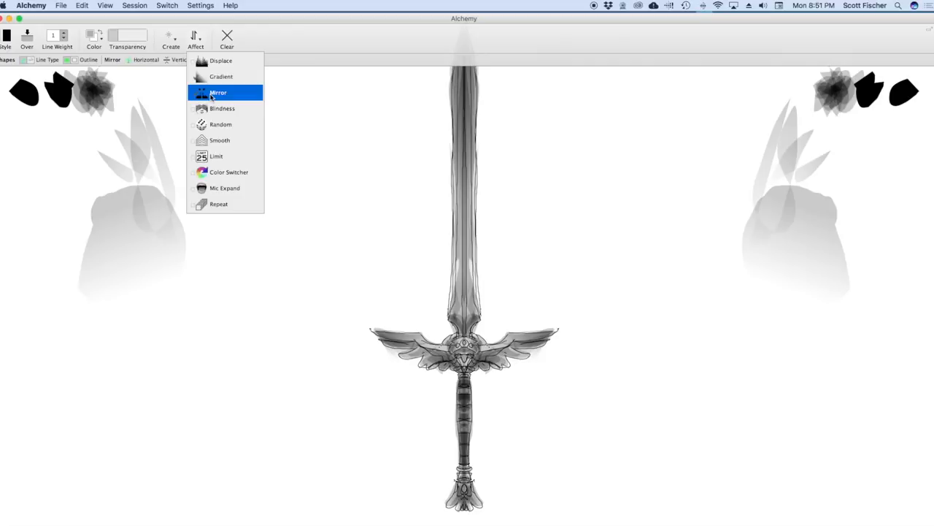
Toggle Mirror in the Affect menu for the next strokes.
click(218, 92)
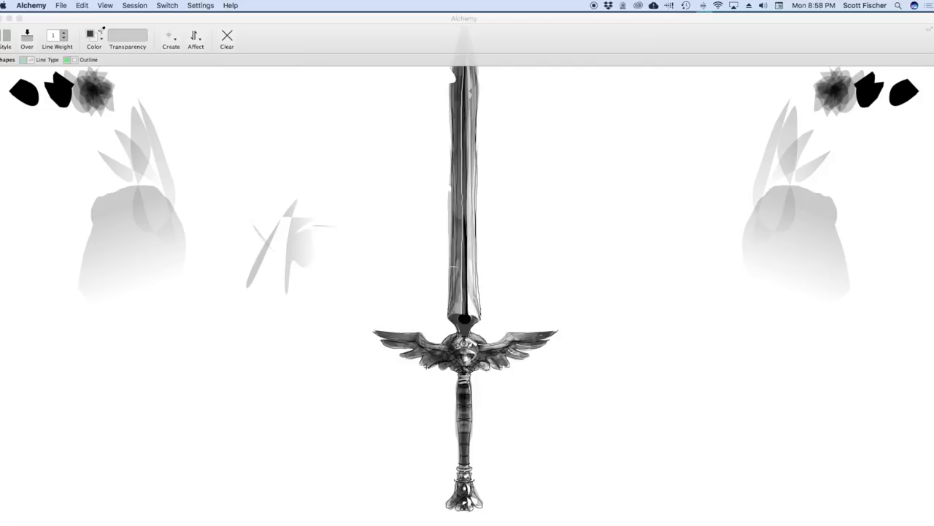
Toggle the Displace stroke effect from the Affect menu.
click(194, 37)
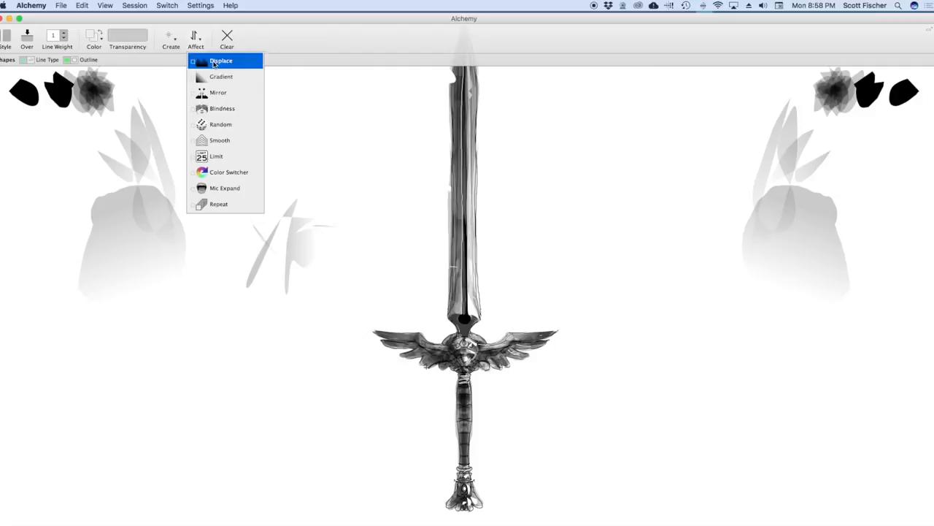
click(220, 60)
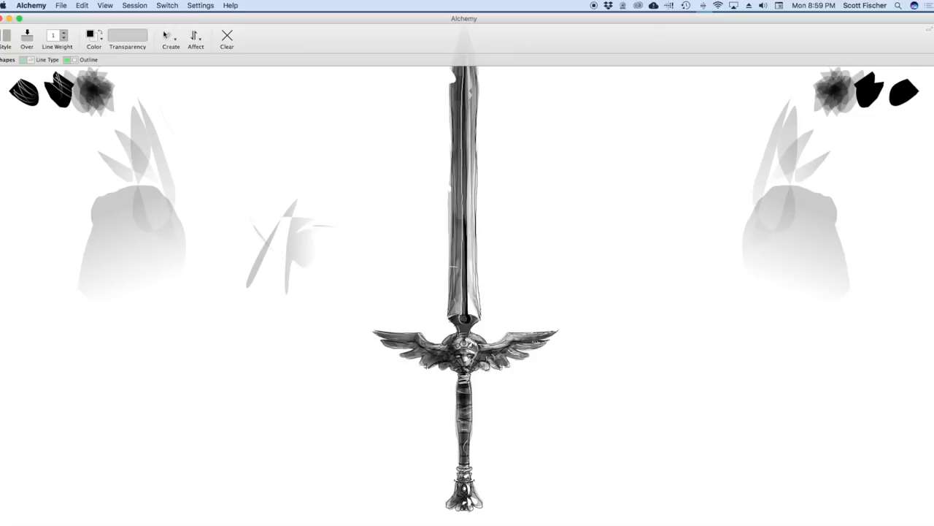
Open the Affect menu to choose the Gradient effect.
click(195, 38)
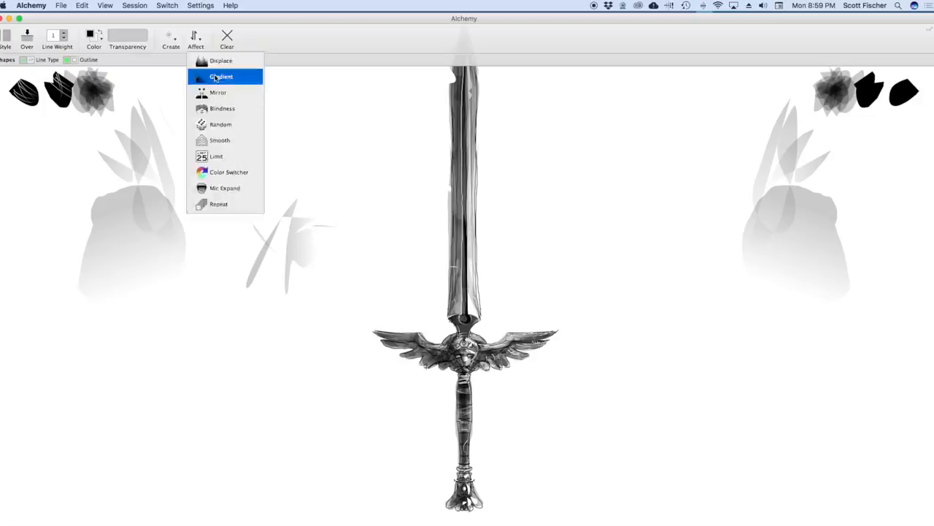